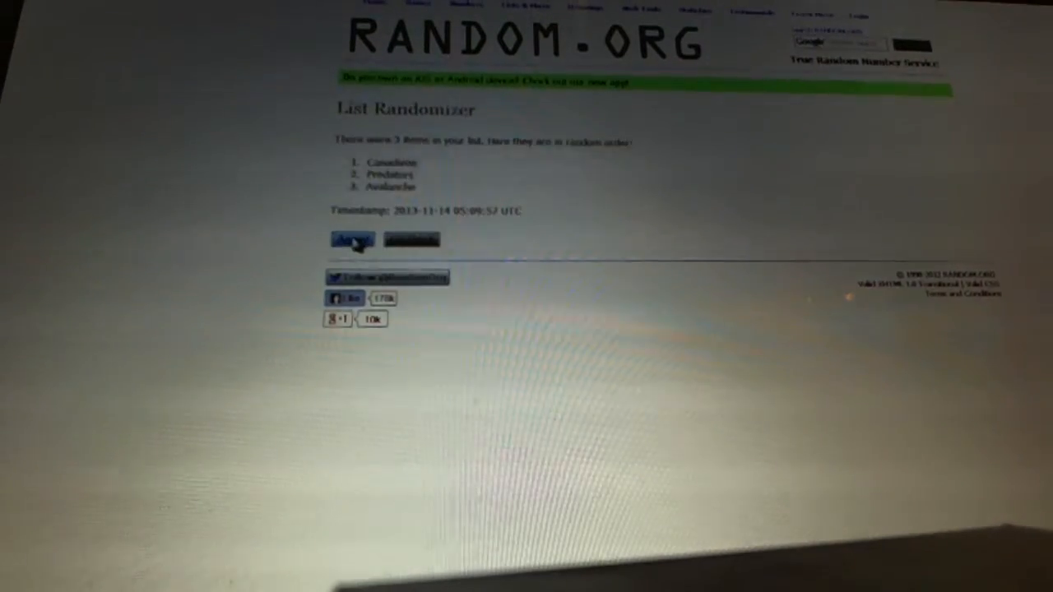
# Reshuffle the Predators, Avalanche and Canadiens list with Again until it reports 4 randomizations
pyautogui.click(352, 240)
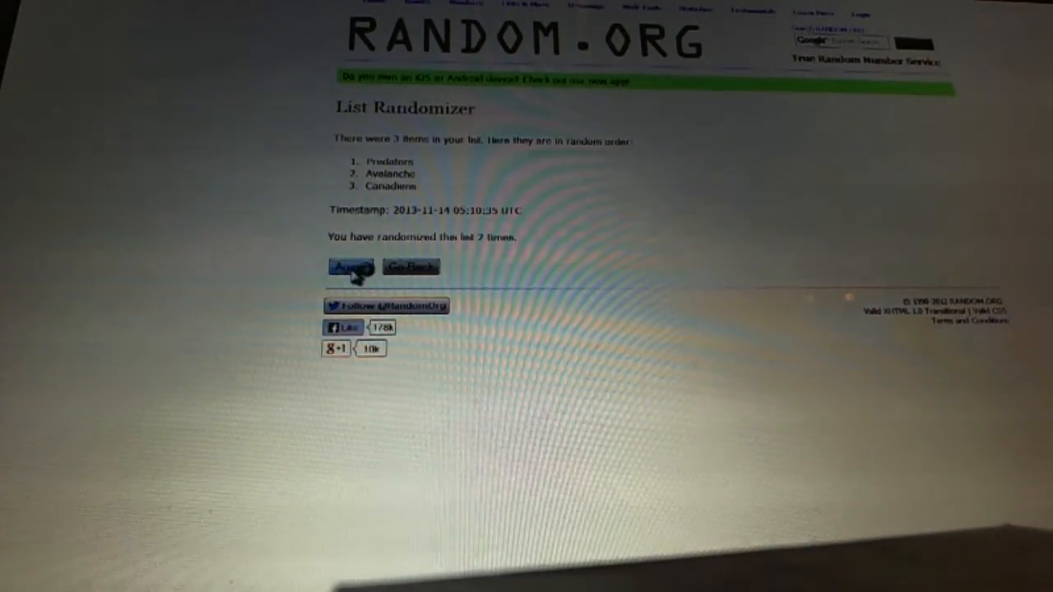
pyautogui.click(348, 266)
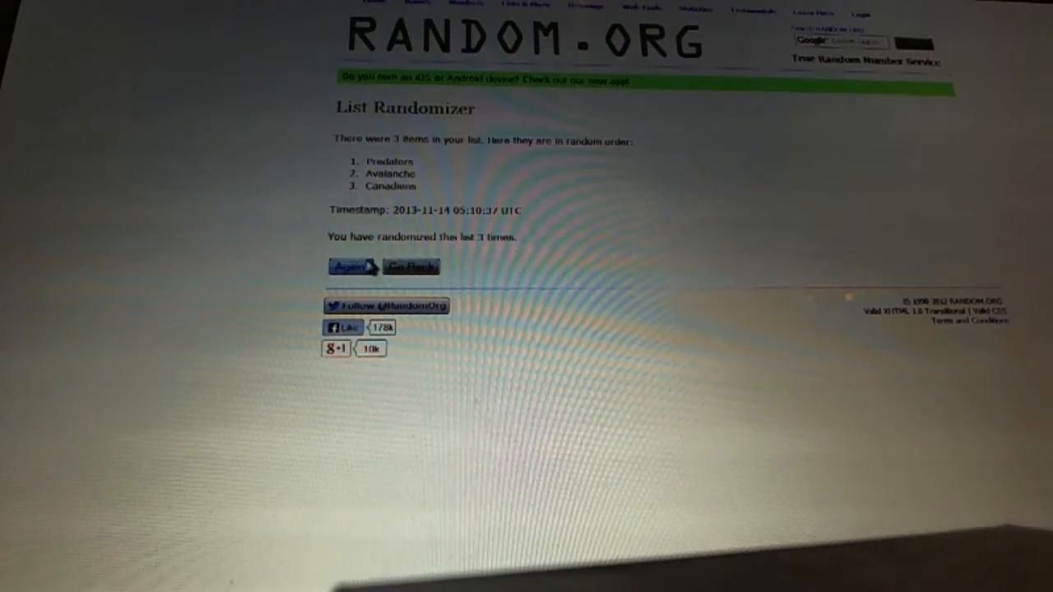
pyautogui.click(352, 267)
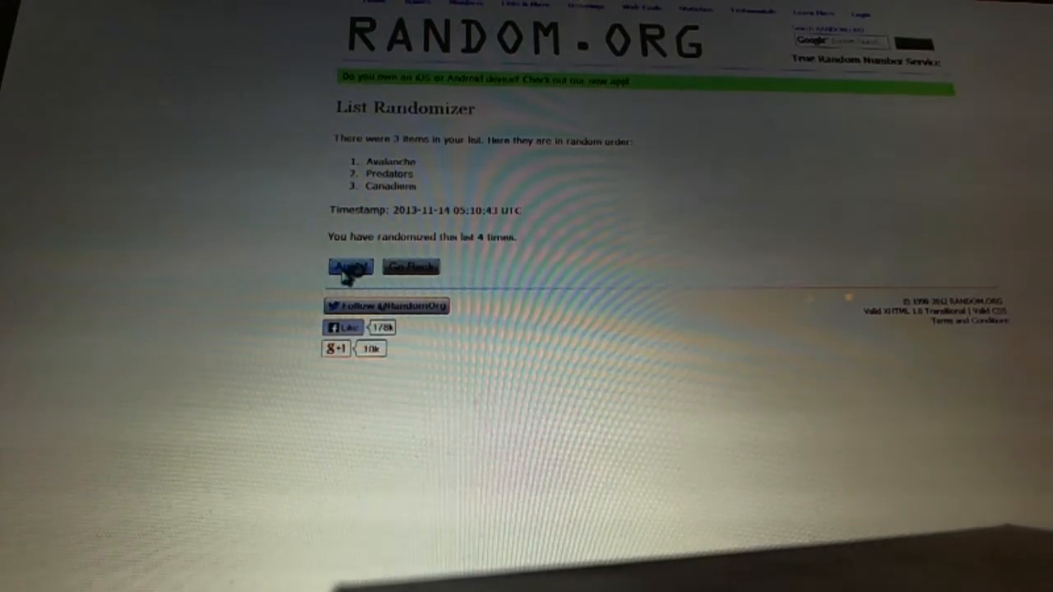
pyautogui.click(349, 267)
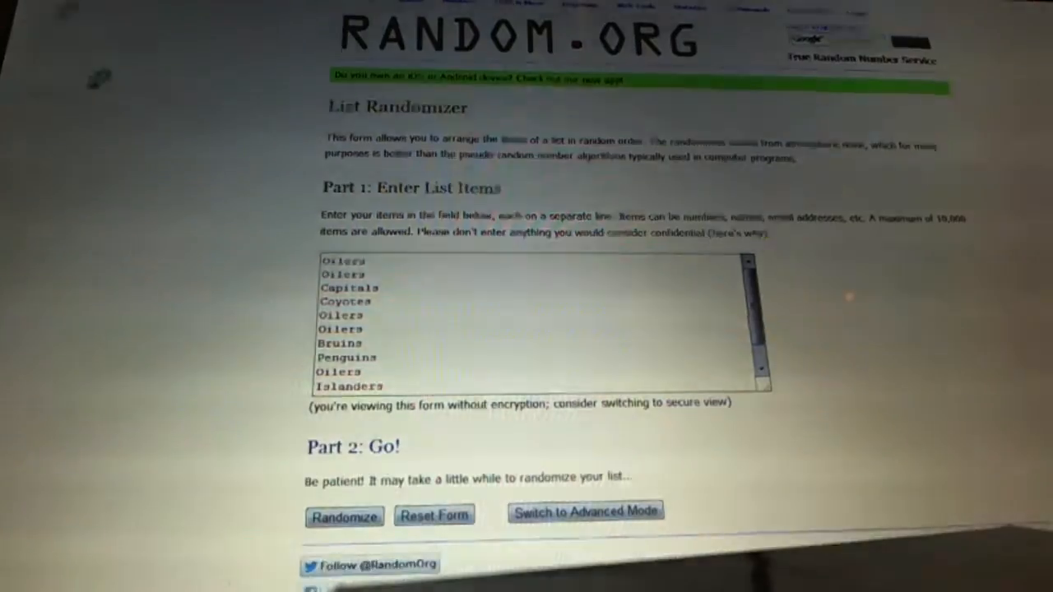
# Randomize the twelve-team list of Oilers, Bruins, Penguins, Capitals and others, then reshuffle it once
pyautogui.click(344, 516)
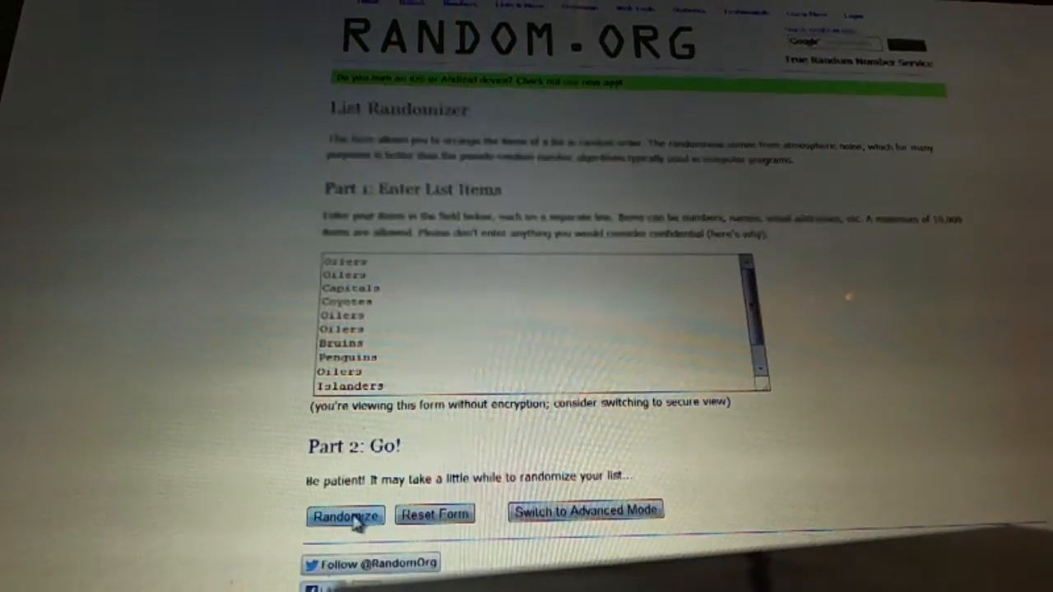
pyautogui.click(346, 514)
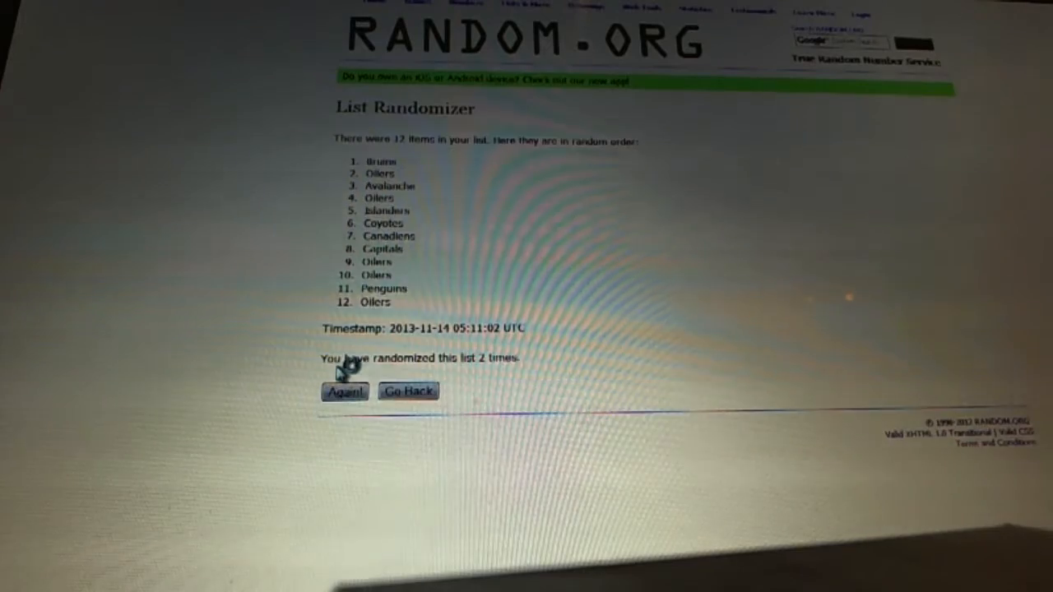
pyautogui.click(346, 391)
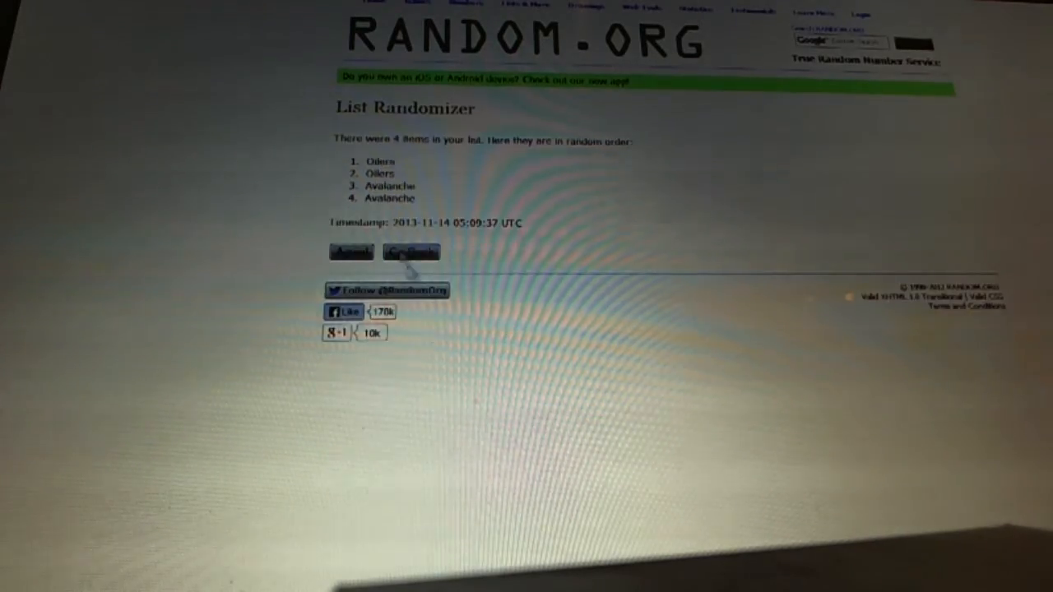
# Reshuffle the four-item list of two Oilers and two Avalanche three more times
pyautogui.click(352, 252)
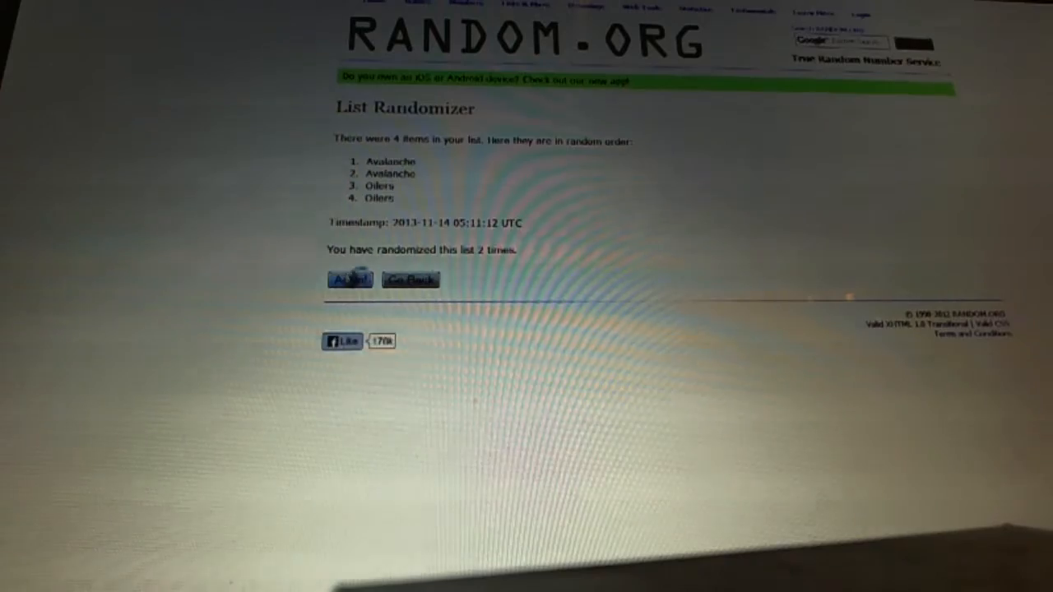
pyautogui.click(349, 280)
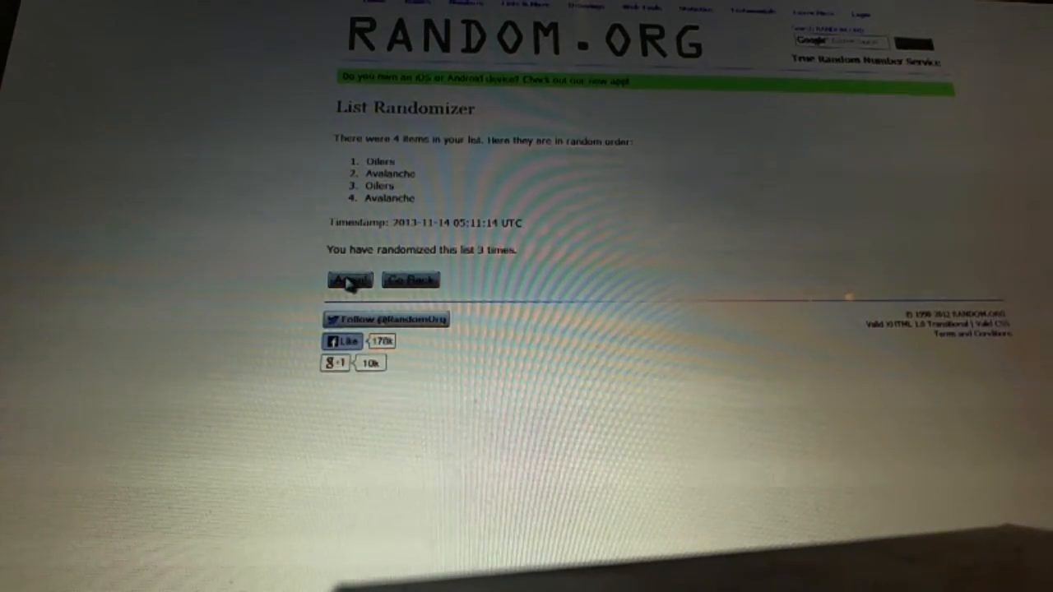
pyautogui.click(349, 280)
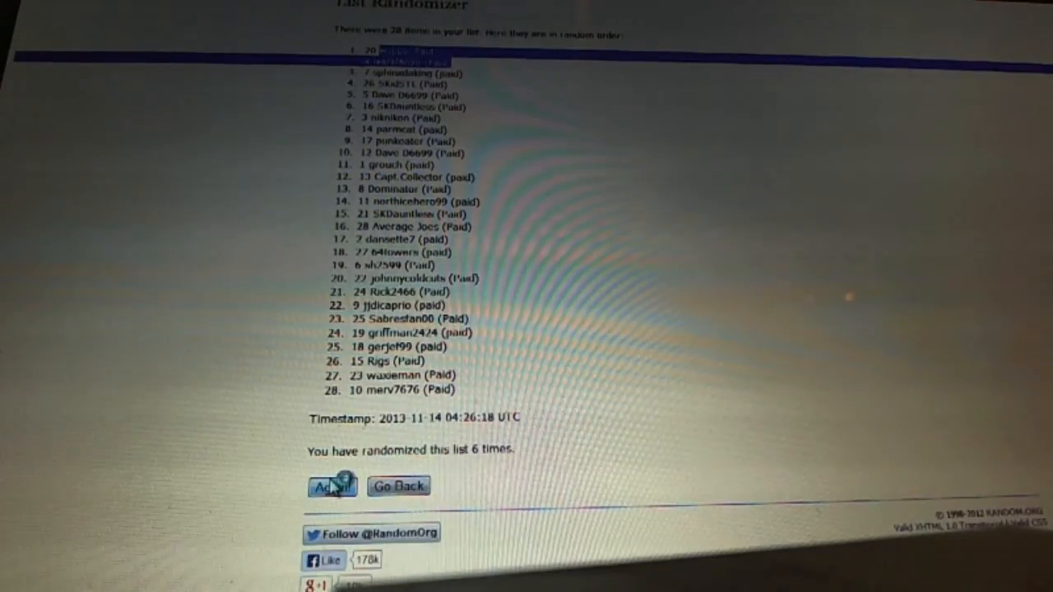
# Reshuffle the 28 paid participant names twice for a fresh random order
pyautogui.click(333, 485)
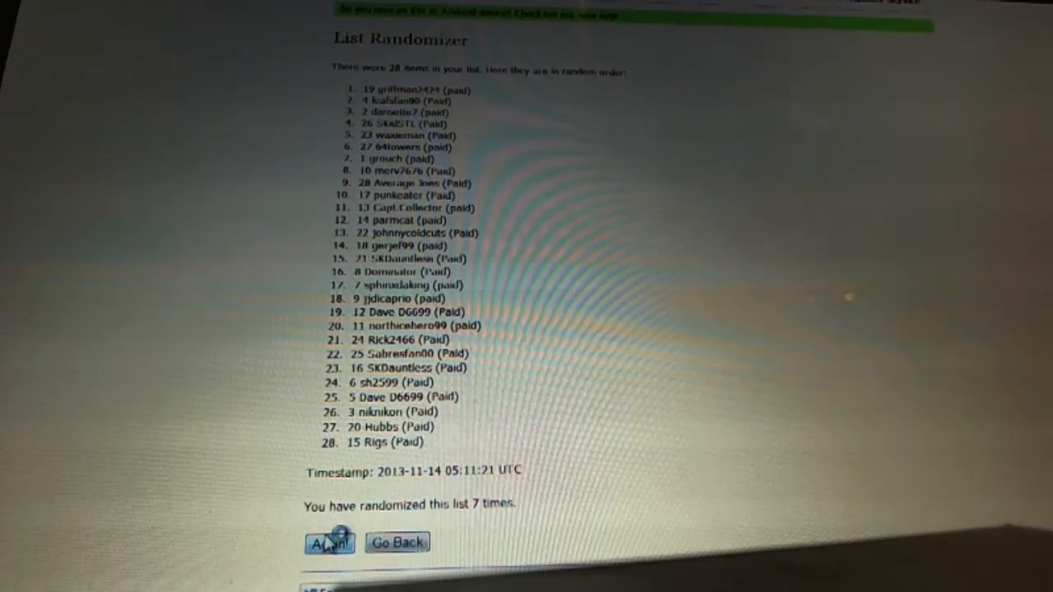
pyautogui.click(329, 543)
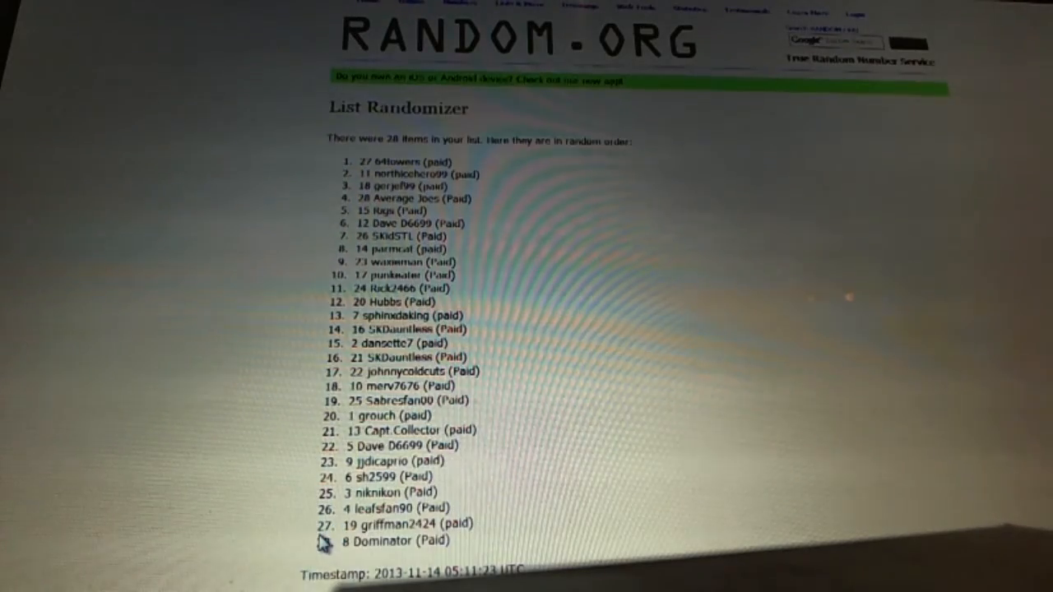